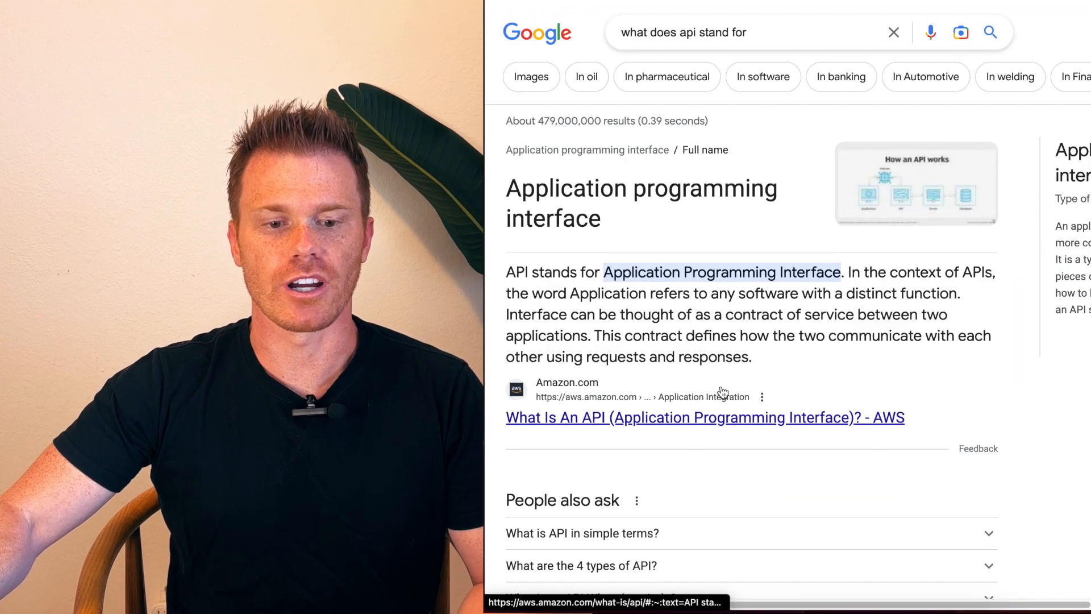
{"action": "mouse_move", "coordinate": [813, 354]}
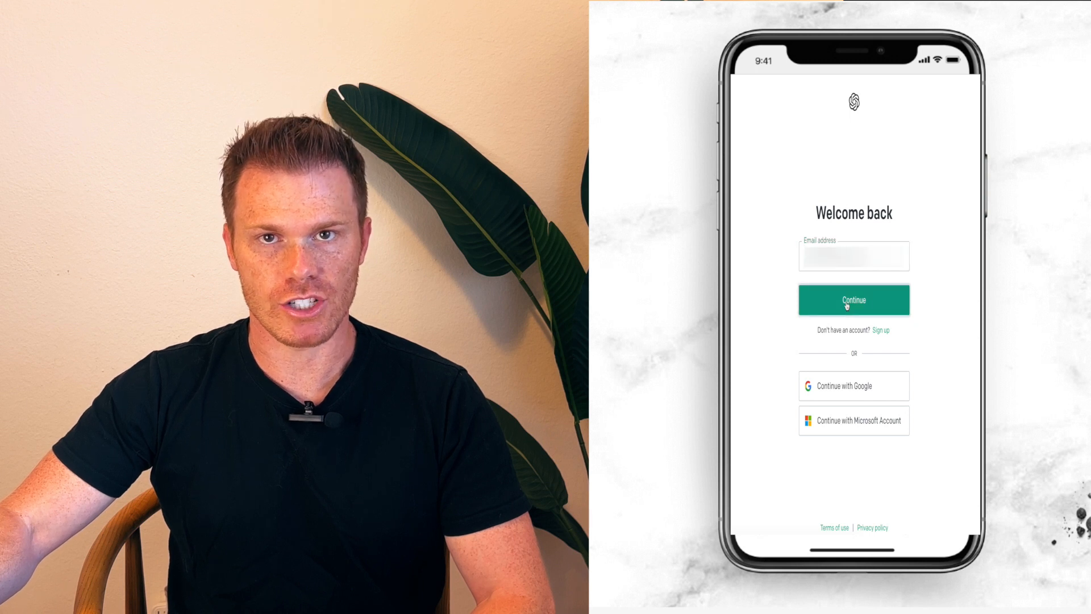
- Sign in to ChatGPT with email and password, then type 'I like salm' in a new chat
{"action": "left_click", "coordinate": [854, 301]}
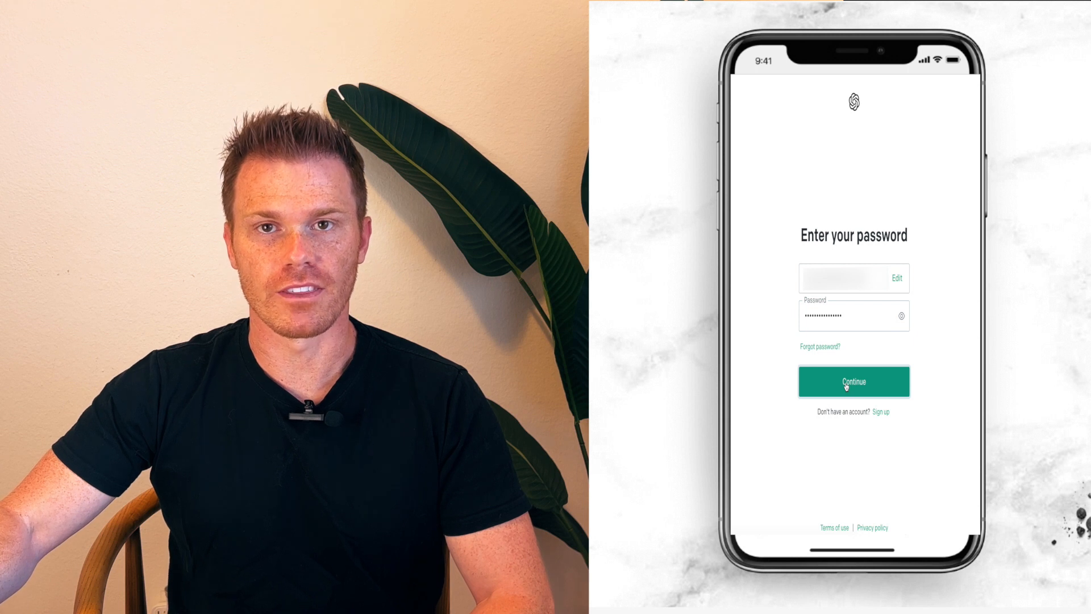
{"action": "left_click", "coordinate": [854, 381]}
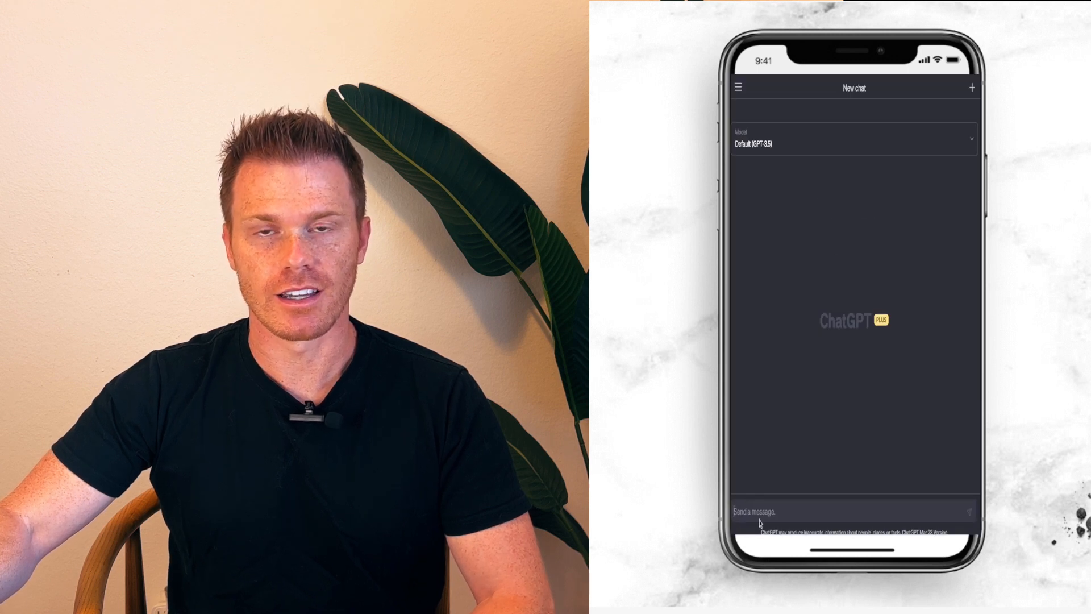
{"action": "type", "text": "I like salm"}
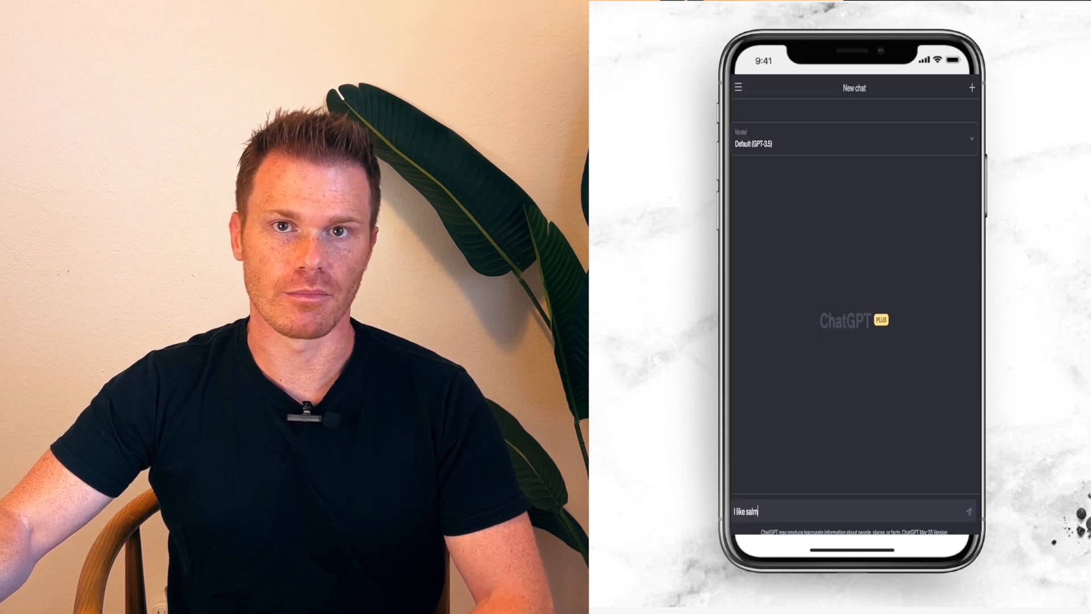
{"action": "left_click", "coordinate": [968, 510]}
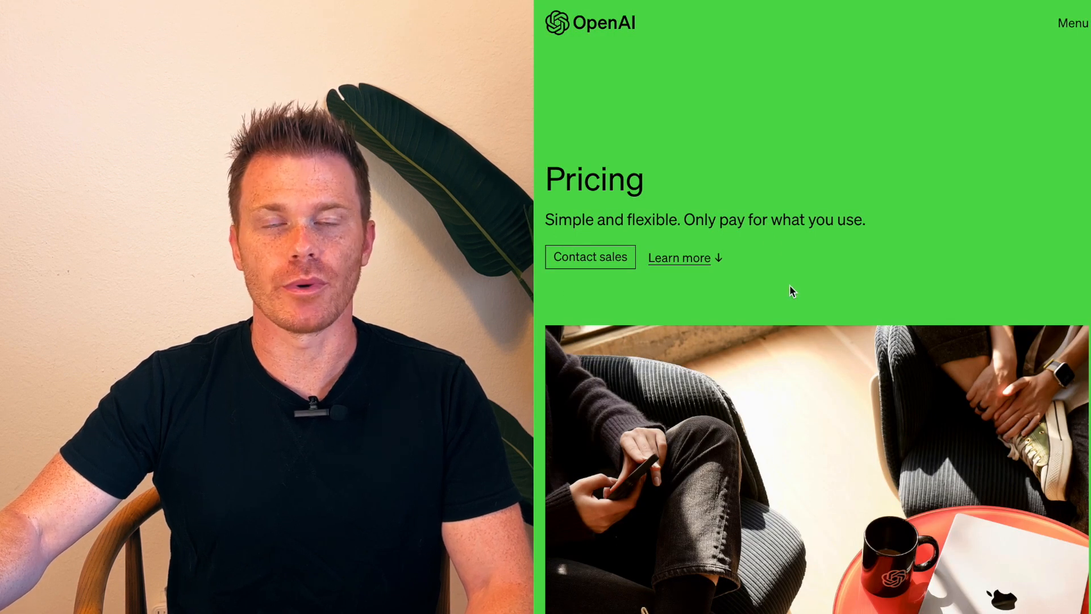
{"action": "scroll", "scroll_direction": "down", "scroll_amount": 3}
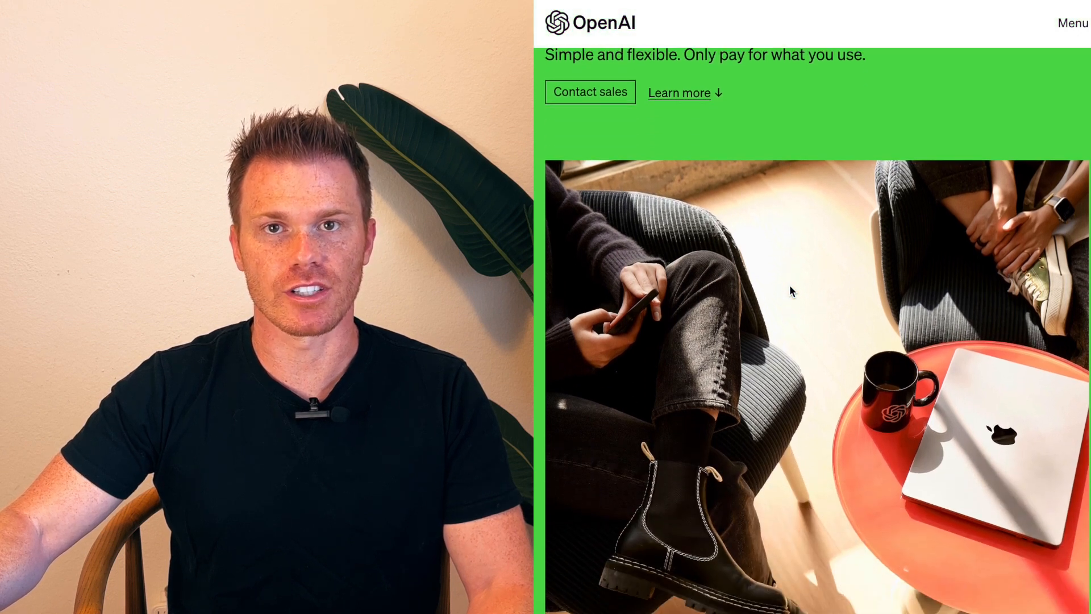
{"action": "scroll", "scroll_direction": "down", "scroll_amount": 3}
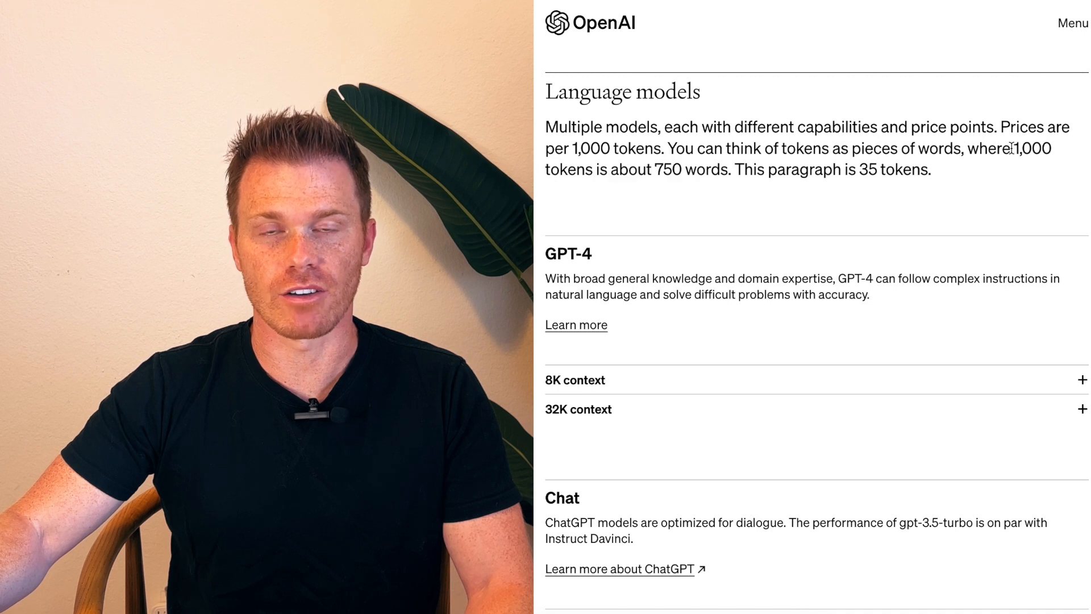
{"action": "scroll", "scroll_direction": "down", "scroll_amount": 3}
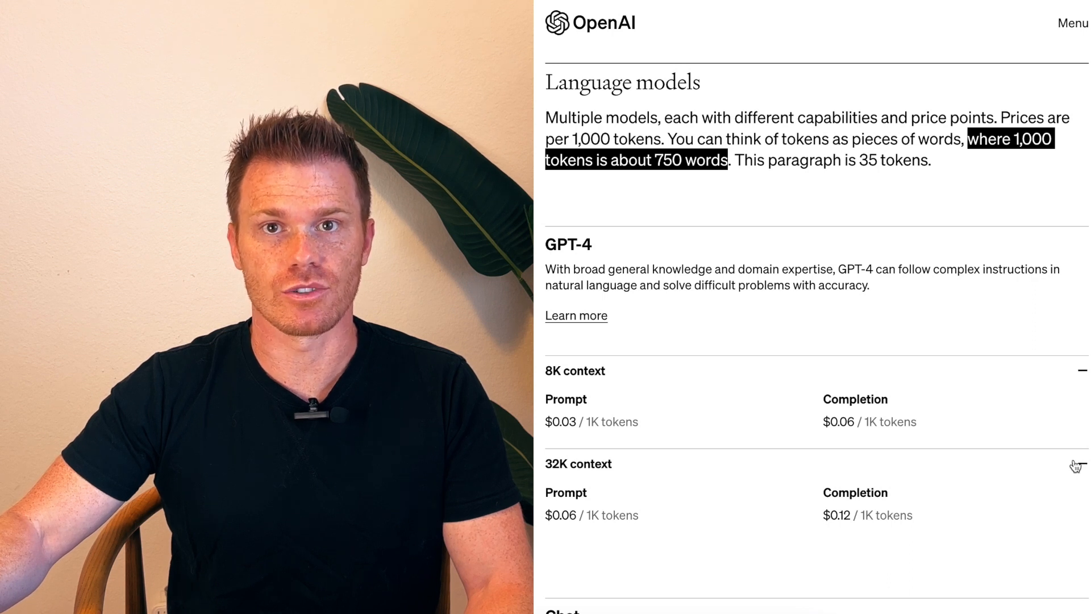
{"action": "scroll", "scroll_direction": "down", "scroll_amount": 3}
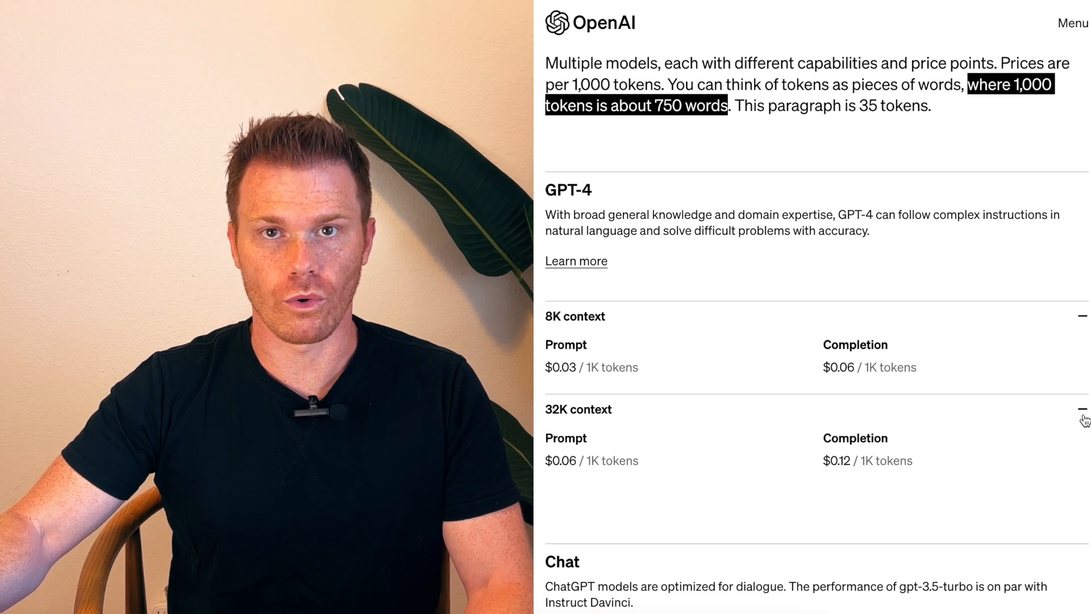
{"action": "left_click", "coordinate": [1081, 408]}
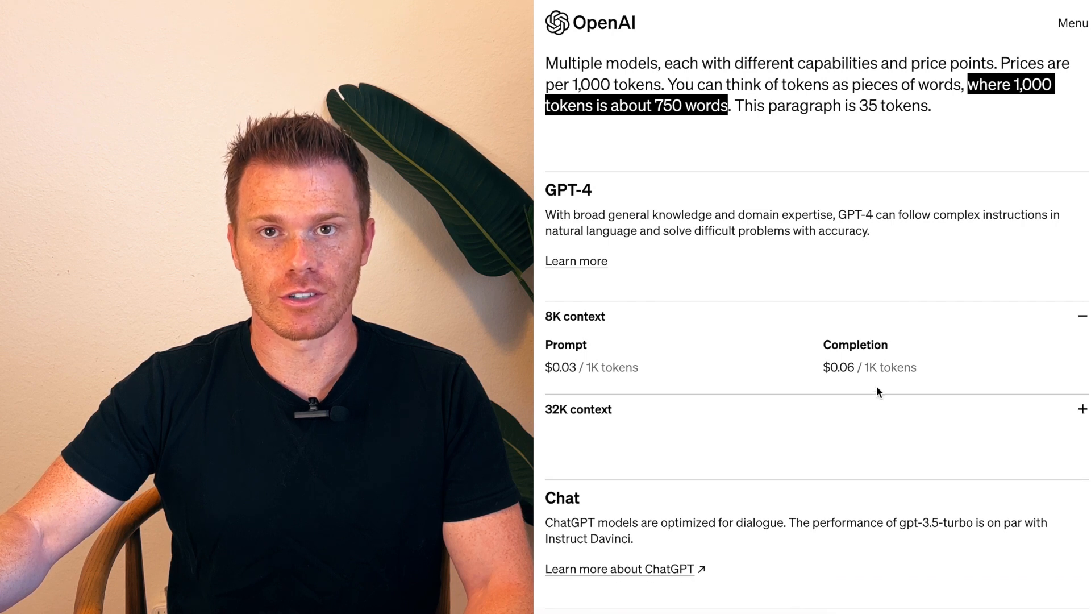
{"action": "scroll", "scroll_direction": "down", "scroll_amount": 3}
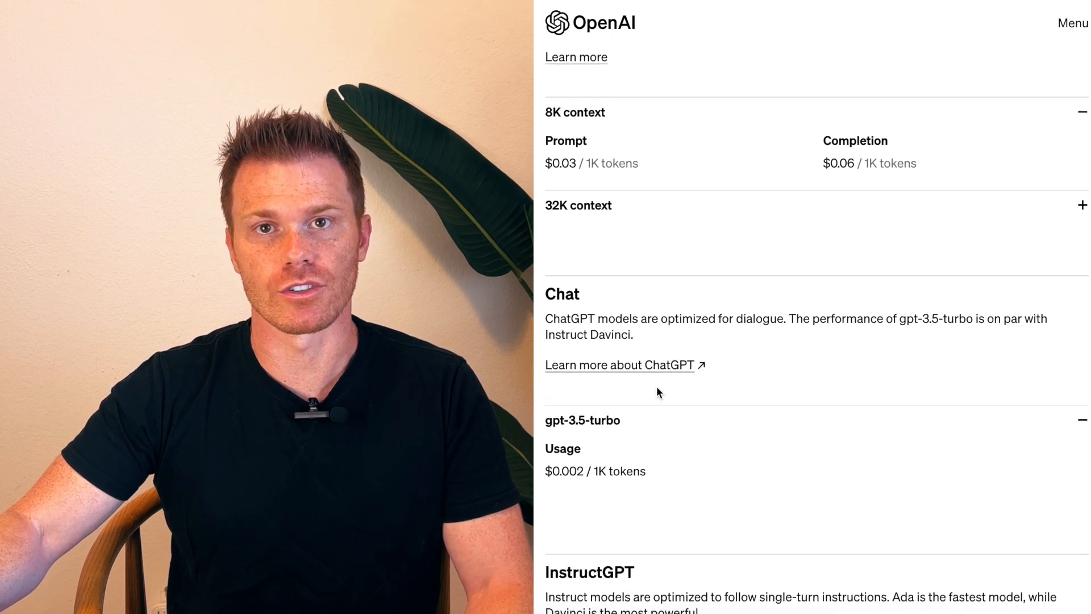
{"action": "scroll", "scroll_direction": "down", "scroll_amount": 3}
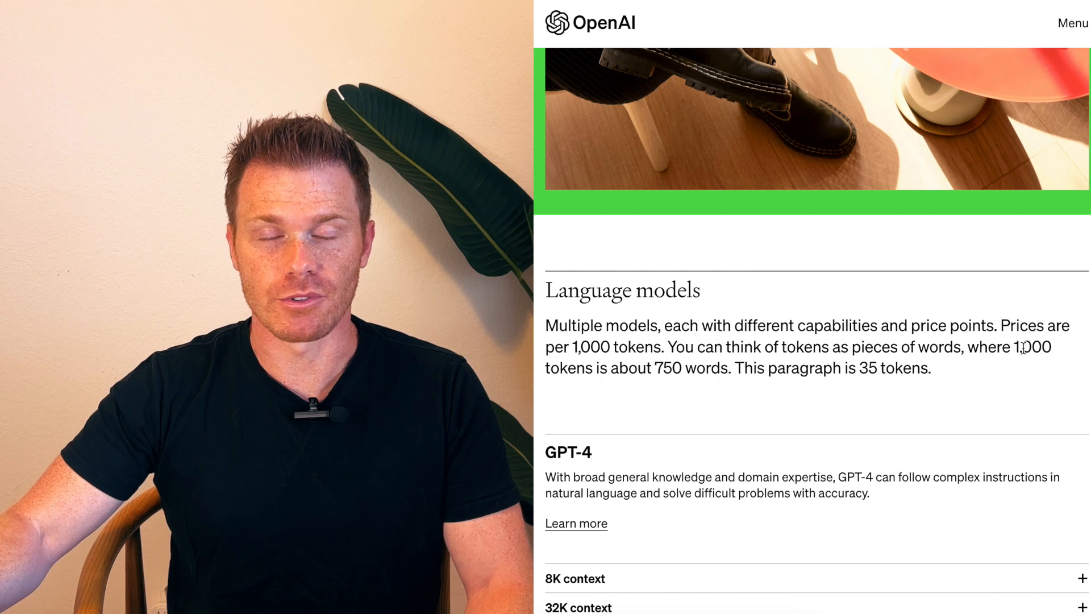
{"action": "left_click_drag", "start_coordinate": [968, 347], "coordinate": [800, 368]}
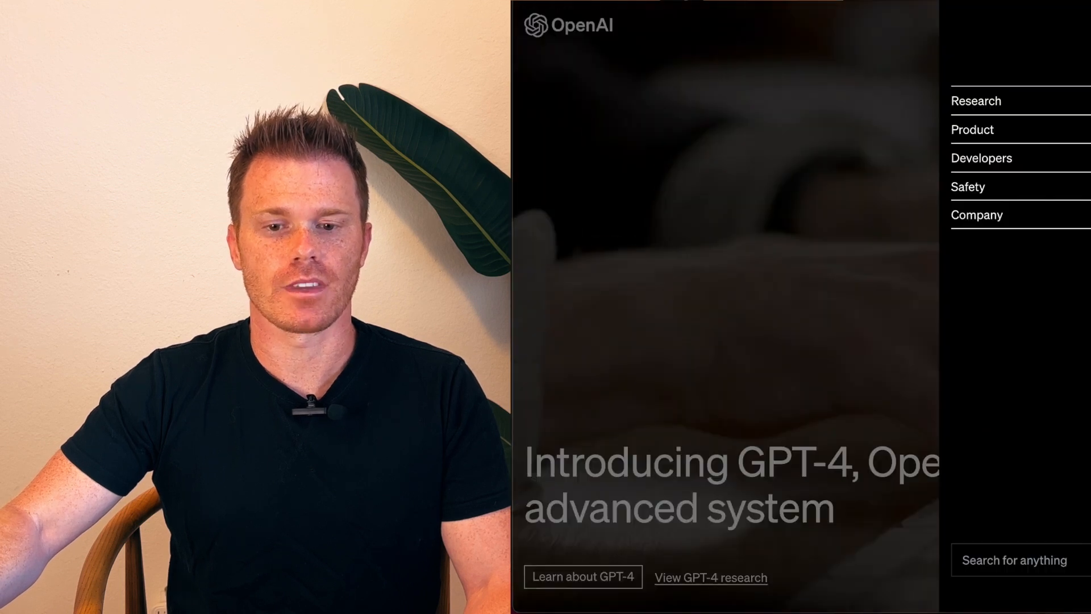
- From the API reference's API Keys link, log in with email and password
{"action": "left_click", "coordinate": [981, 158]}
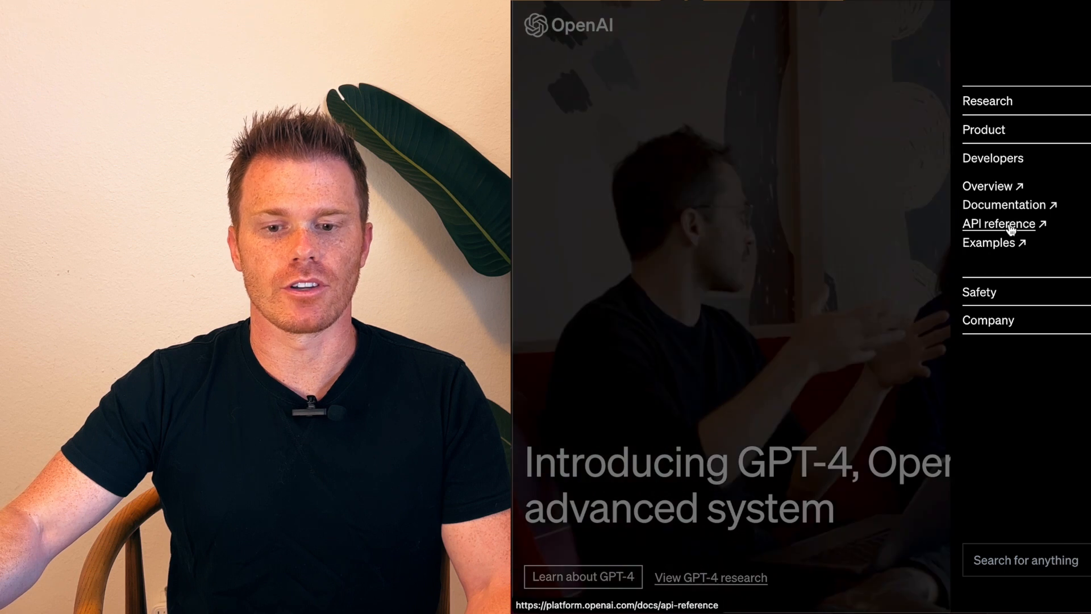
{"action": "left_click", "coordinate": [998, 224]}
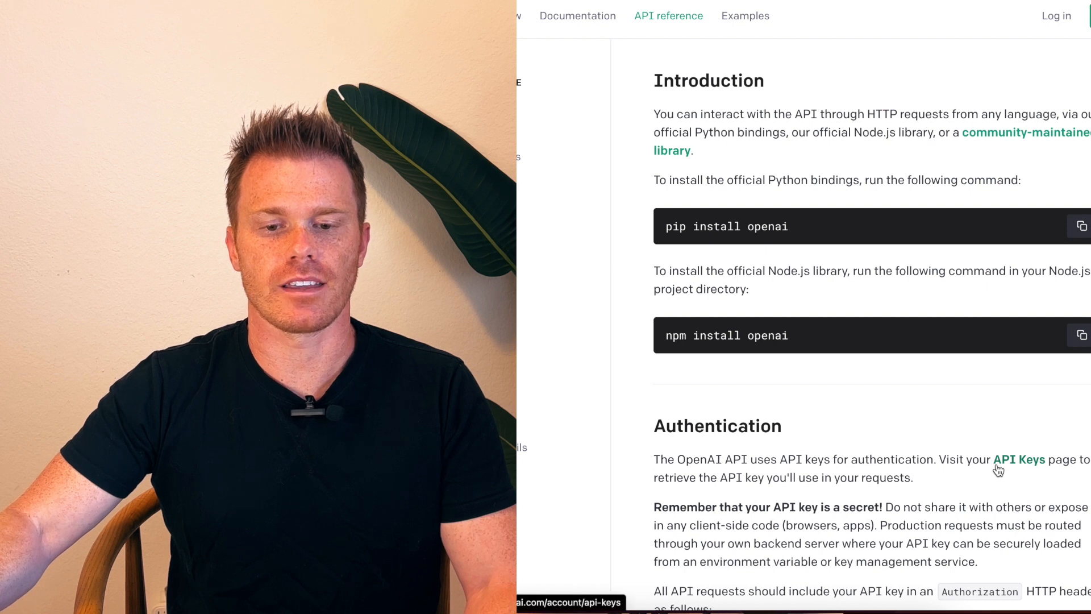
{"action": "left_click", "coordinate": [1018, 459]}
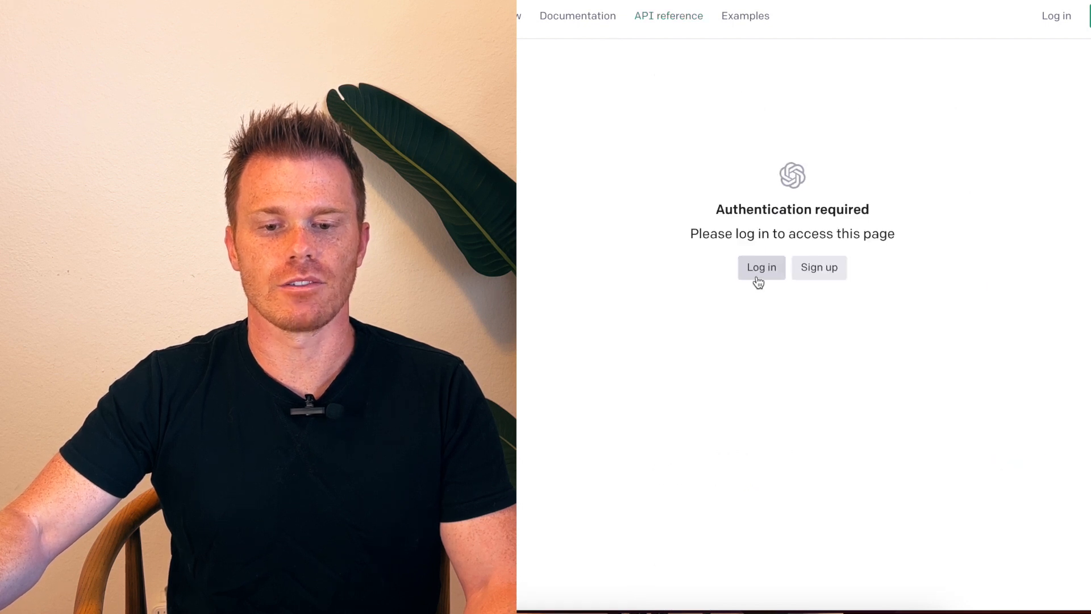
{"action": "left_click", "coordinate": [760, 267]}
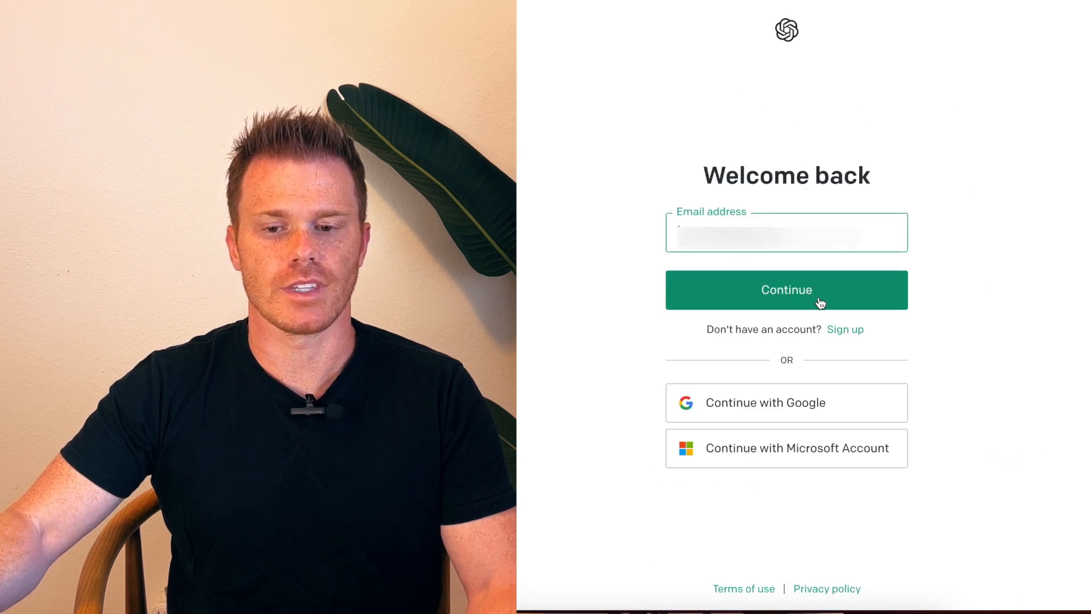
{"action": "left_click", "coordinate": [786, 290]}
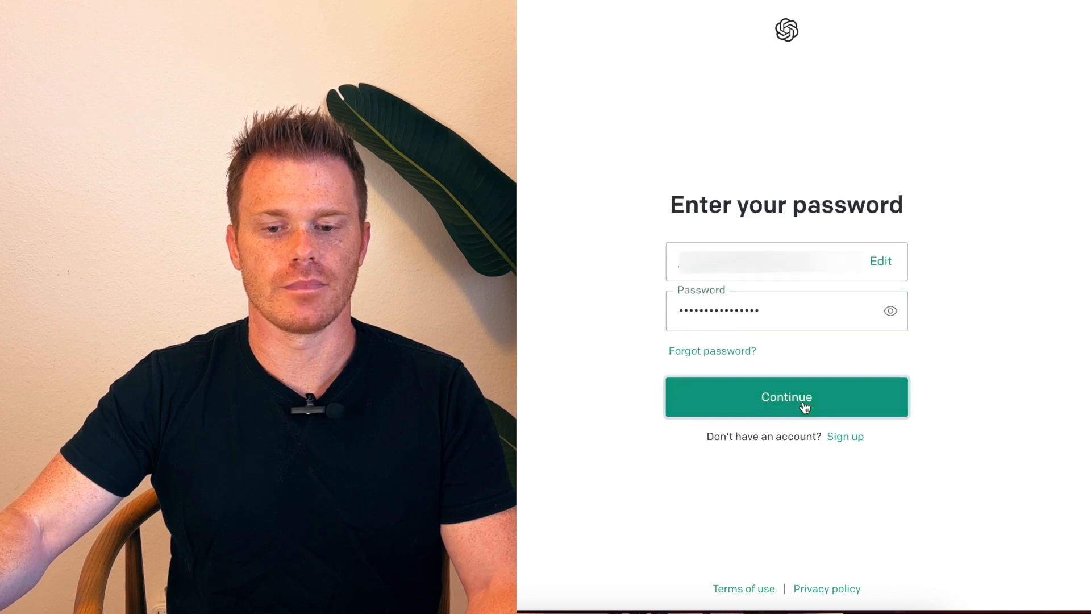
{"action": "left_click", "coordinate": [786, 396]}
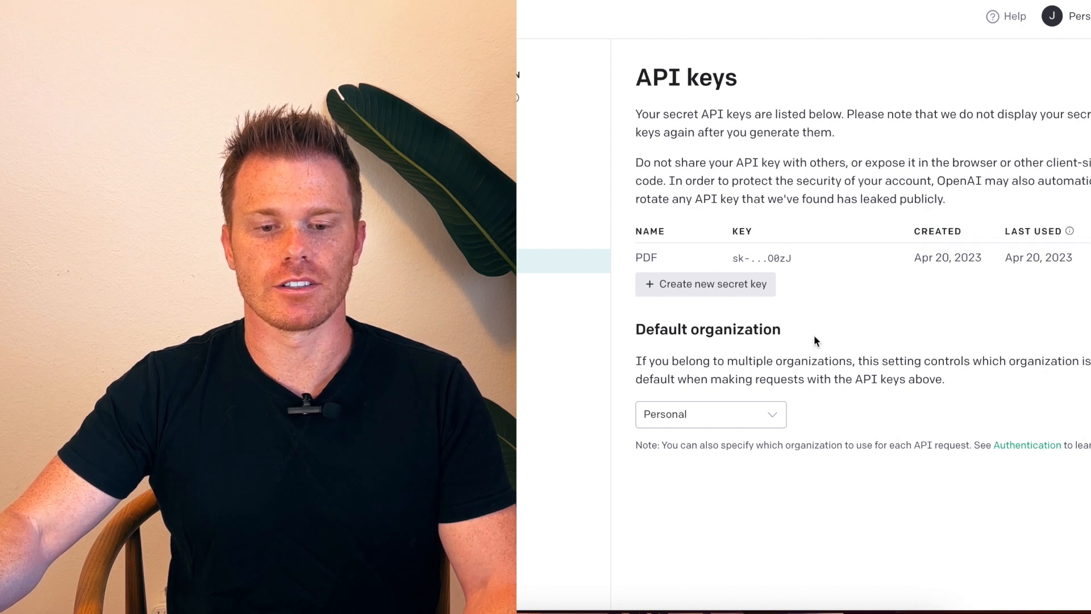
- Create a secret key named 'Video Key' and copy it to the clipboard
{"action": "left_click", "coordinate": [705, 284]}
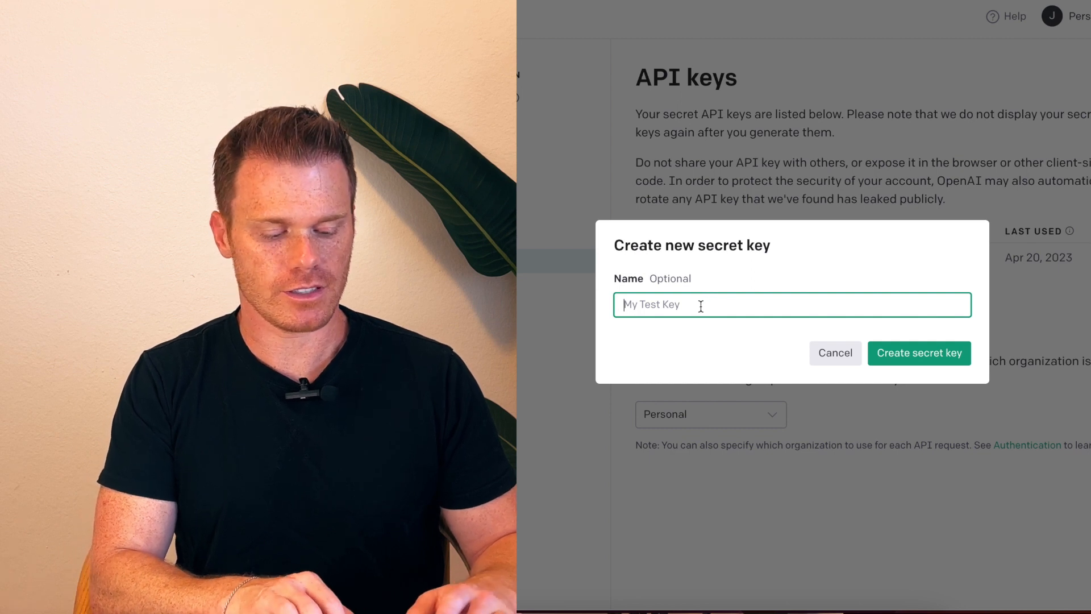
{"action": "type", "text": "Video Ke"}
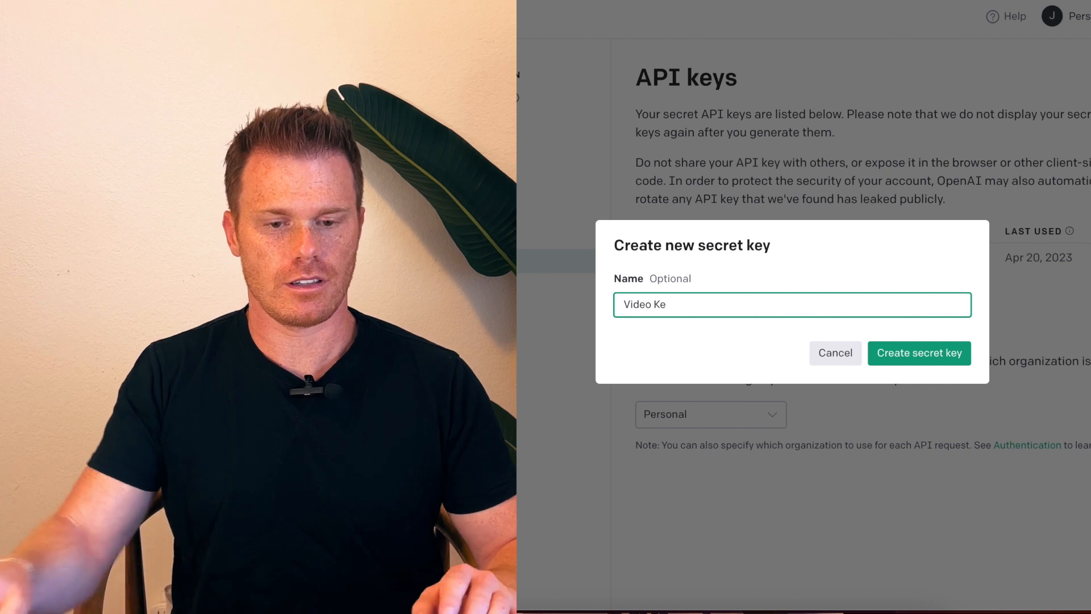
{"action": "type", "text": "y"}
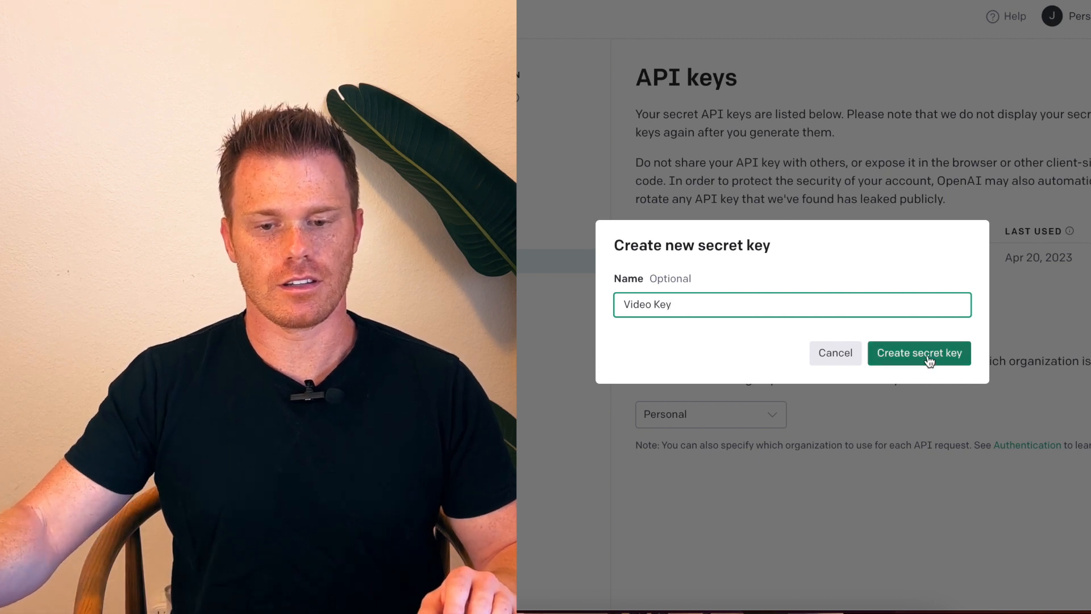
{"action": "left_click", "coordinate": [919, 353]}
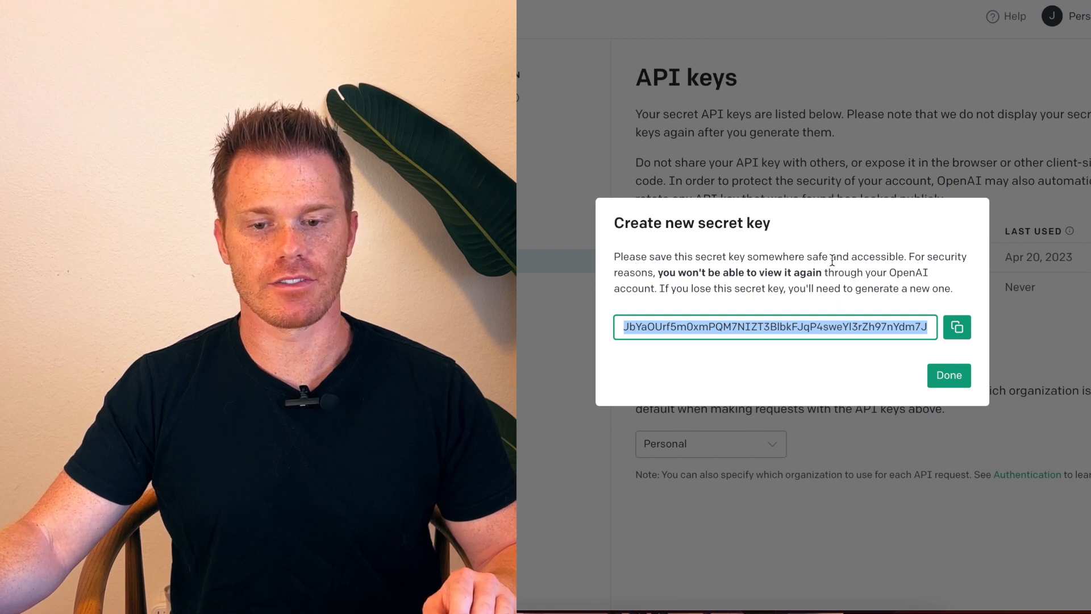
{"action": "mouse_move", "coordinate": [665, 285]}
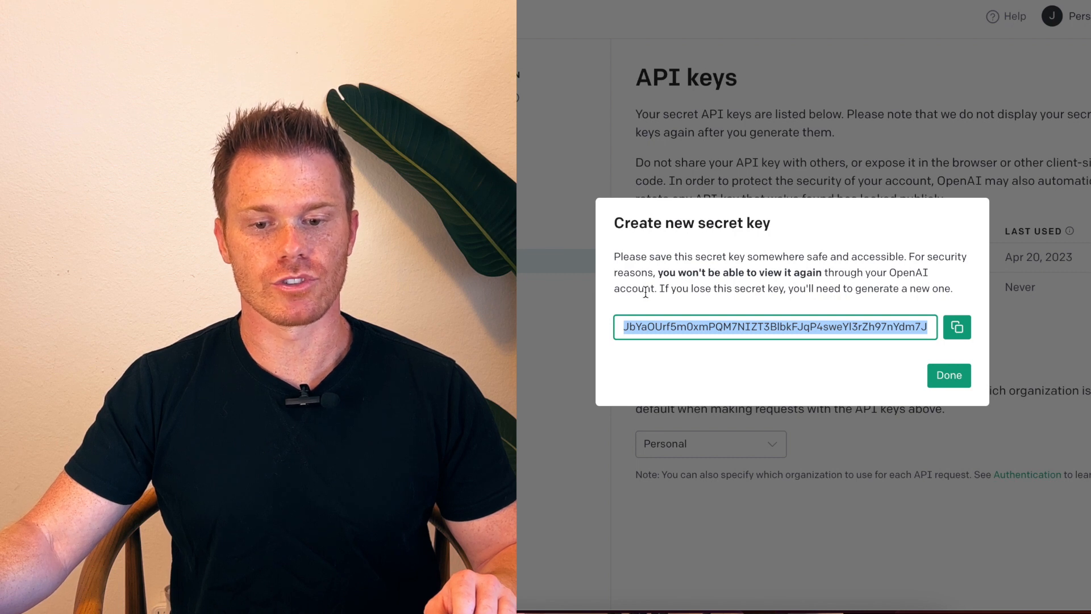
{"action": "mouse_move", "coordinate": [858, 318]}
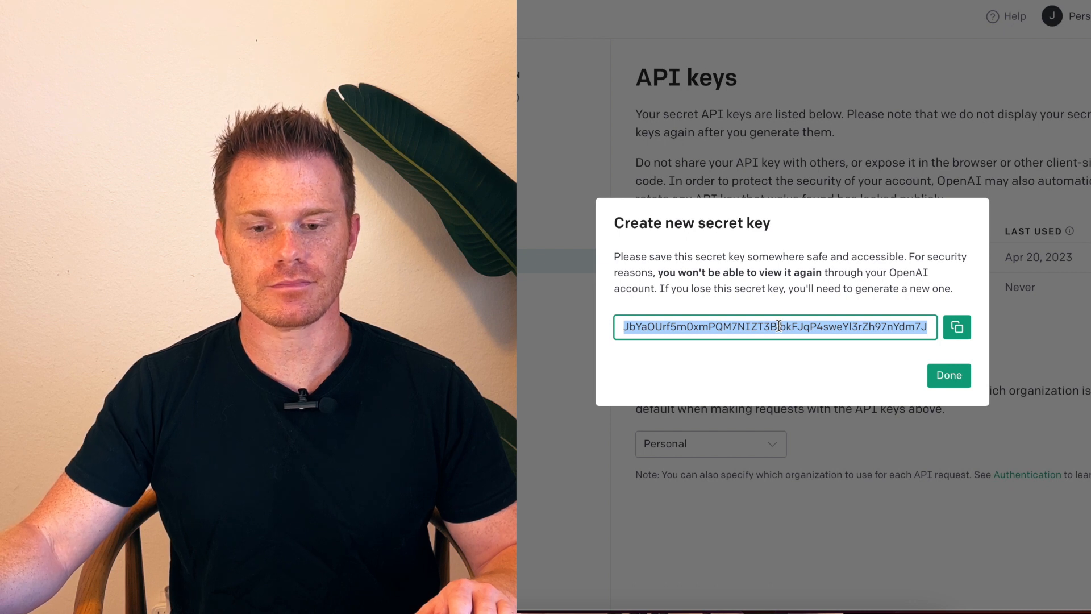
{"action": "left_click", "coordinate": [957, 326]}
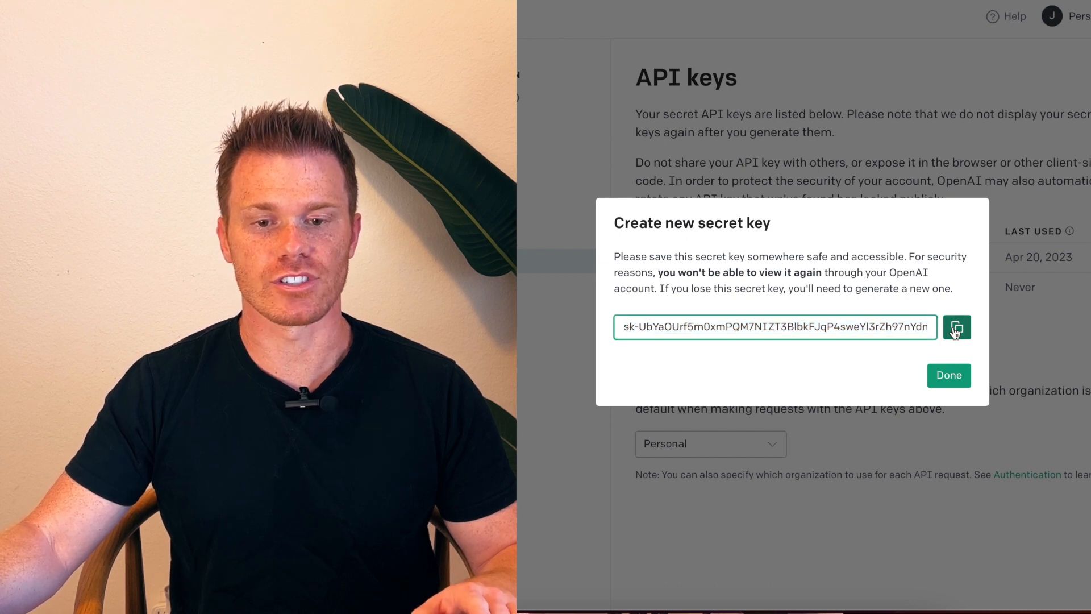
{"action": "left_click", "coordinate": [956, 327]}
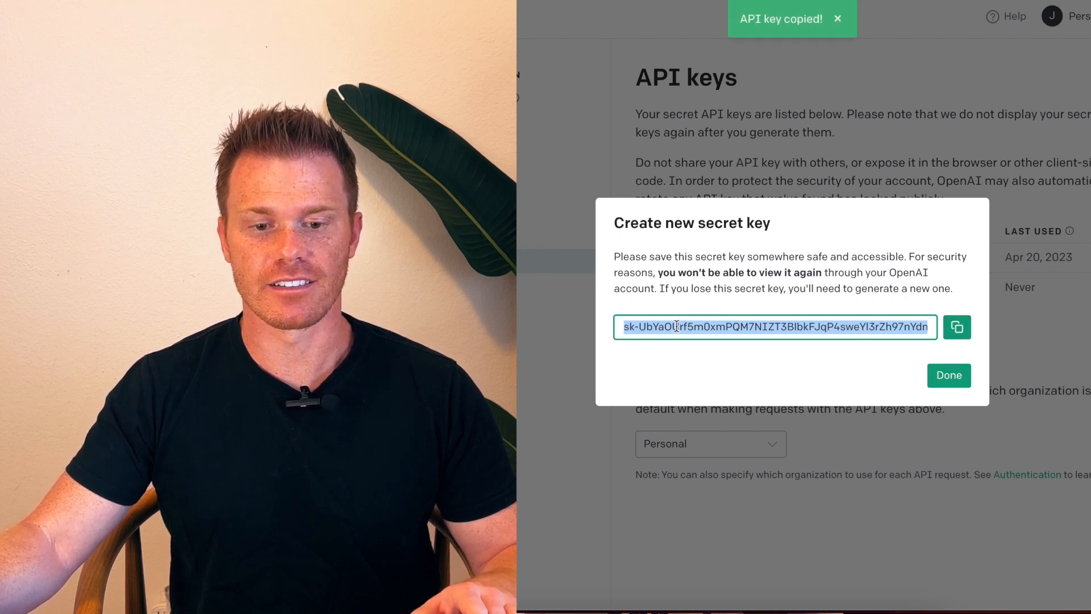
{"action": "mouse_move", "coordinate": [839, 304]}
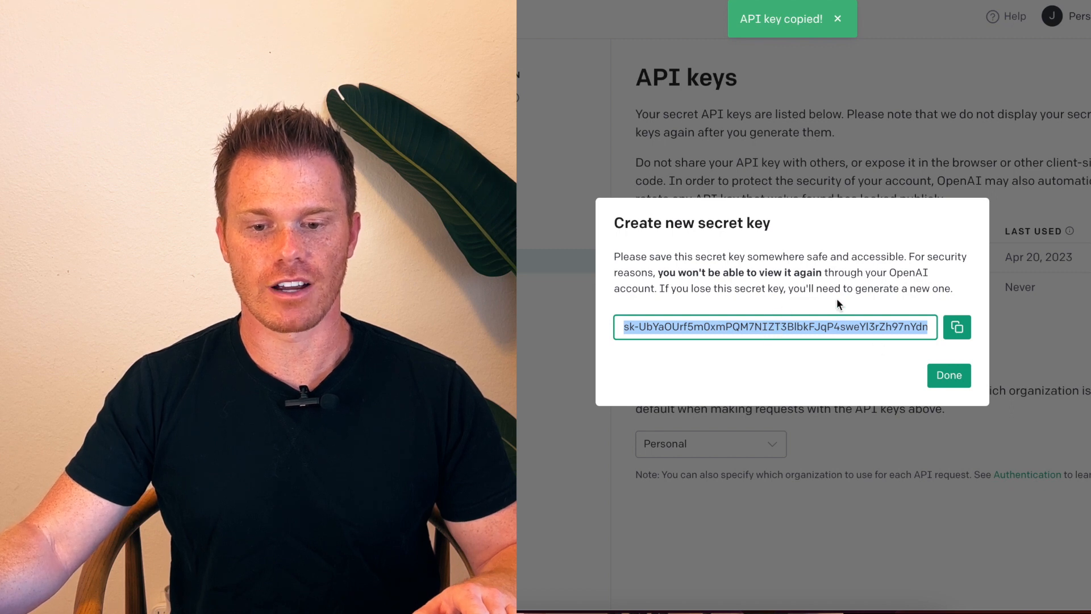
- Dismiss the new key window and highlight the ChatGPT Plus billing answer in the pricing FAQ
{"action": "left_click", "coordinate": [948, 375]}
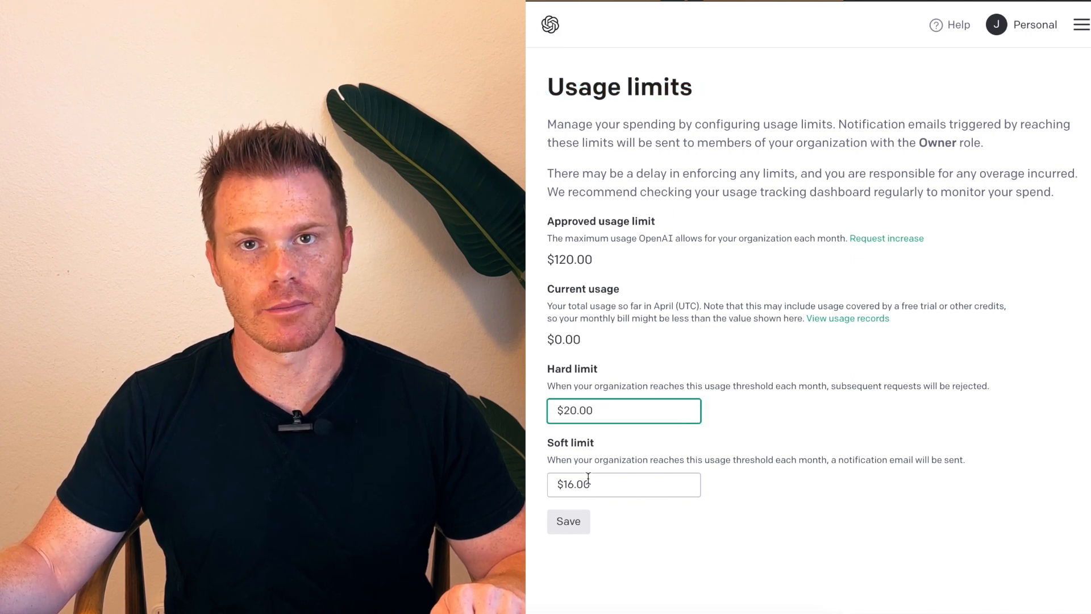
{"action": "left_click", "coordinate": [568, 521]}
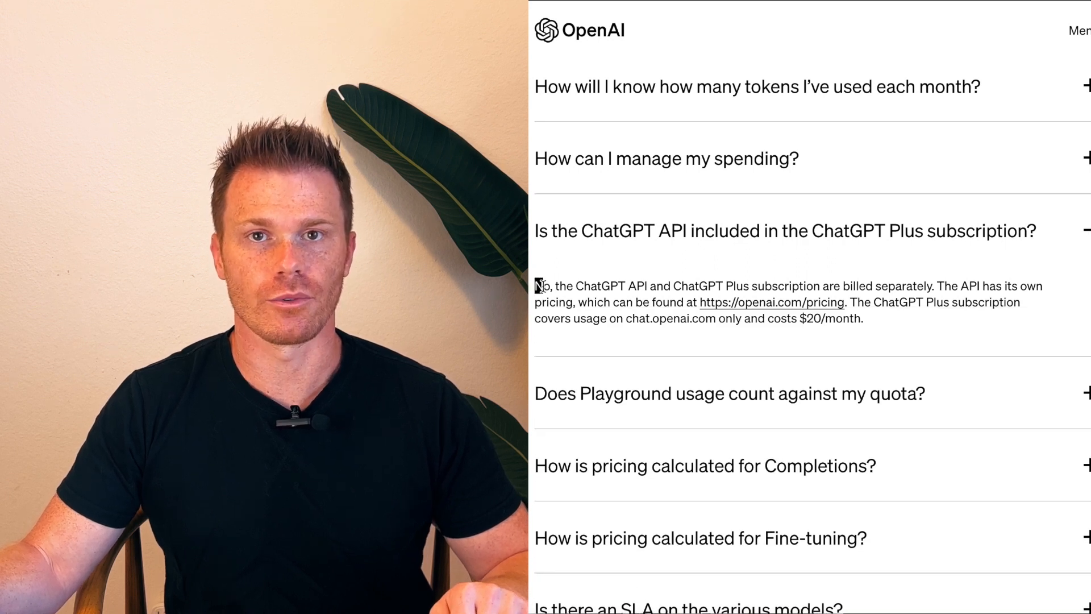
{"action": "left_click_drag", "start_coordinate": [536, 286], "coordinate": [935, 286]}
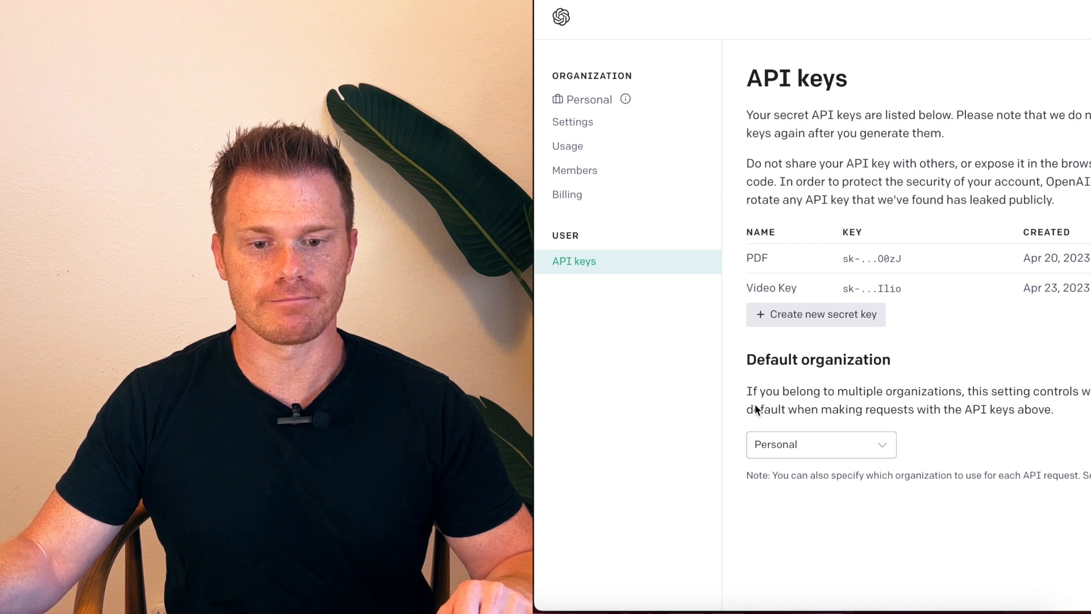
- Start paid account setup from the Billing overview
{"action": "left_click", "coordinate": [566, 194]}
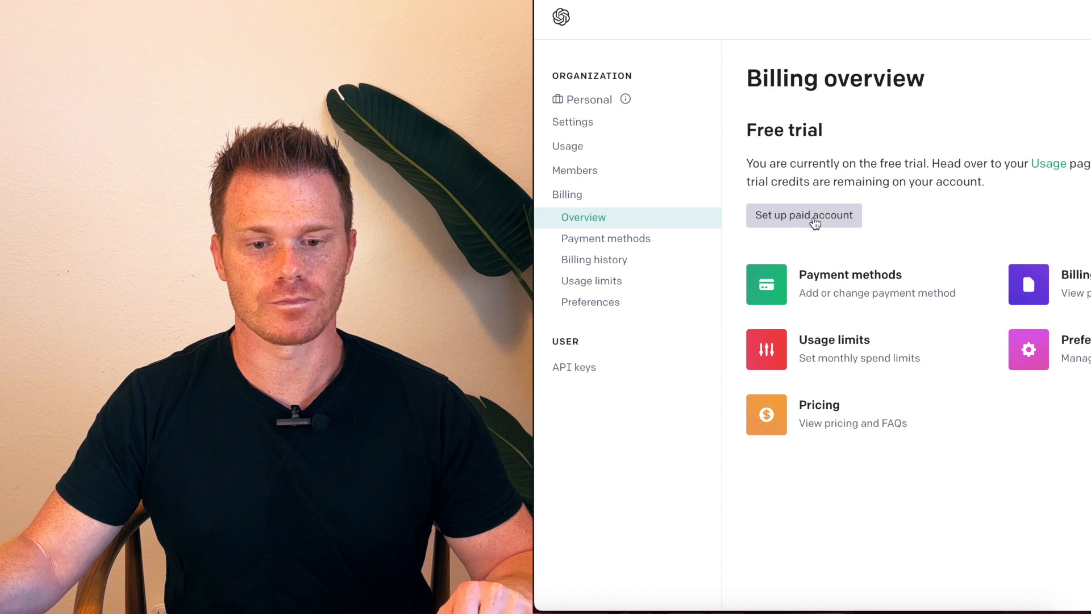
{"action": "left_click", "coordinate": [803, 215]}
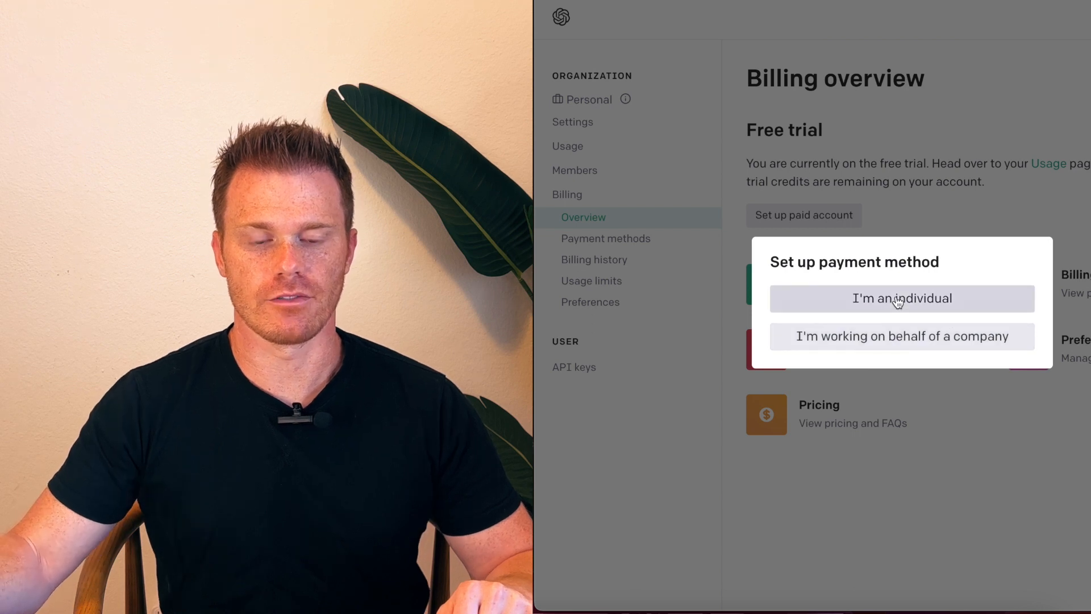
- Set up an individual payment method by submitting card and billing address details
{"action": "left_click", "coordinate": [902, 298]}
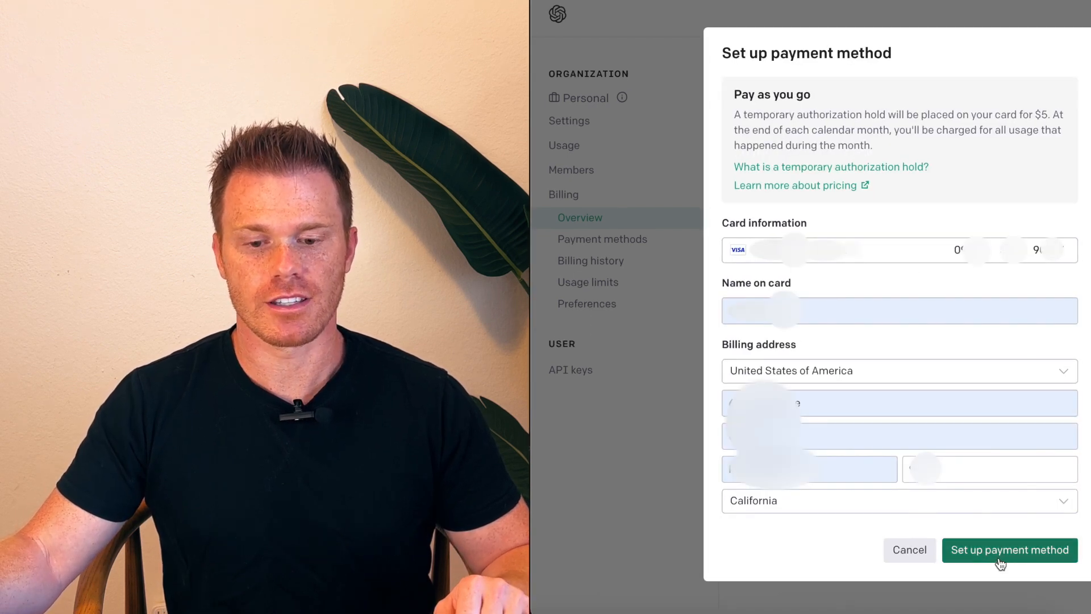
{"action": "left_click", "coordinate": [1008, 549]}
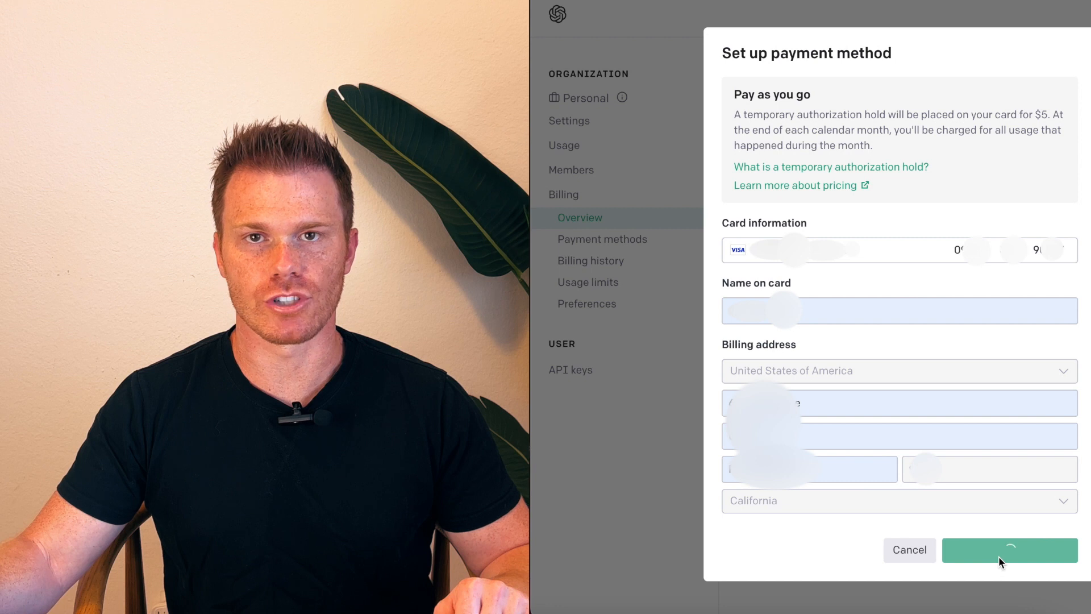
{"action": "left_click", "coordinate": [1009, 549]}
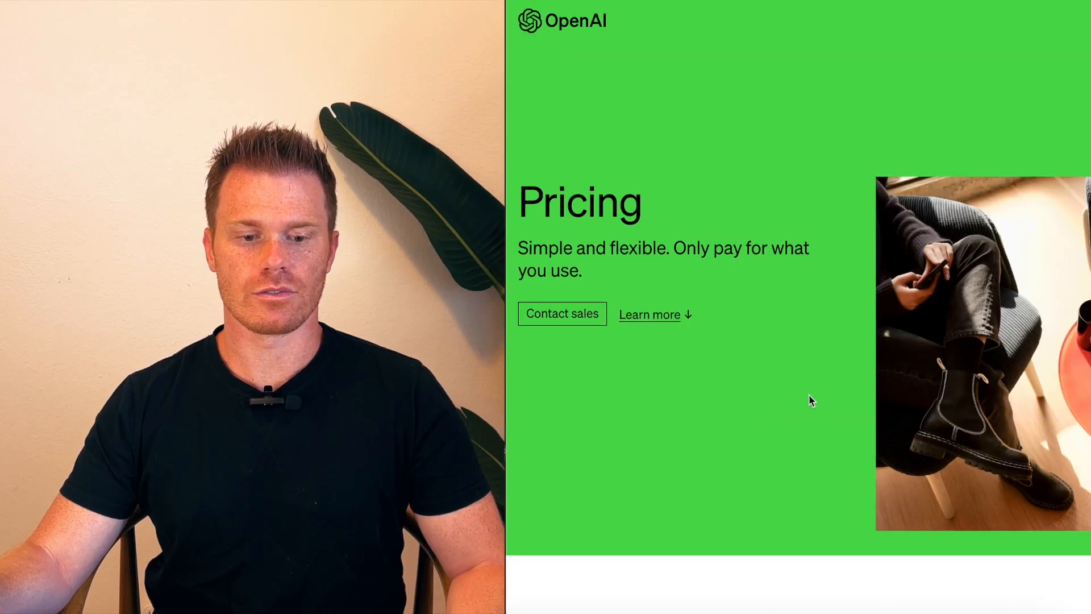
- Highlight the GPT-4 8K context pricing row, then follow GPT-4's Learn more link to the waitlist
{"action": "scroll", "scroll_direction": "down", "scroll_amount": 3}
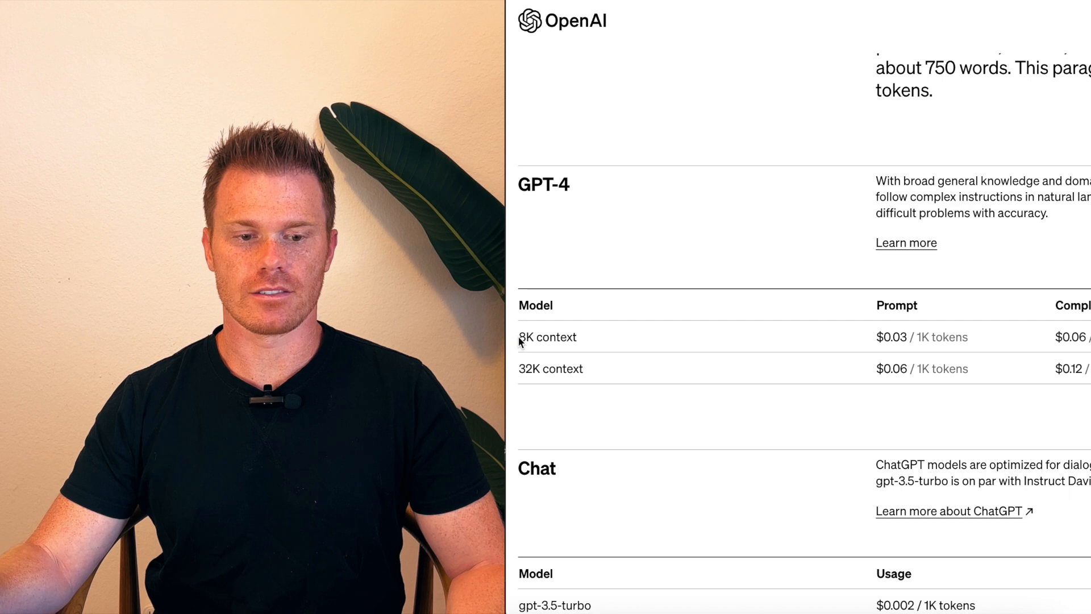
{"action": "mouse_move", "coordinate": [722, 338]}
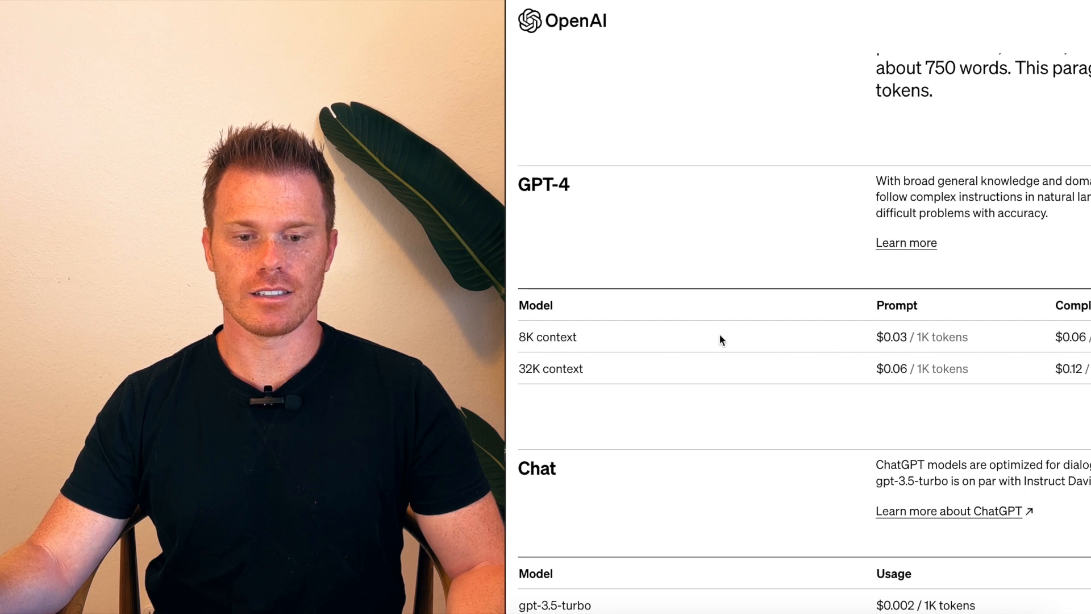
{"action": "left_click_drag", "start_coordinate": [876, 337], "coordinate": [967, 337]}
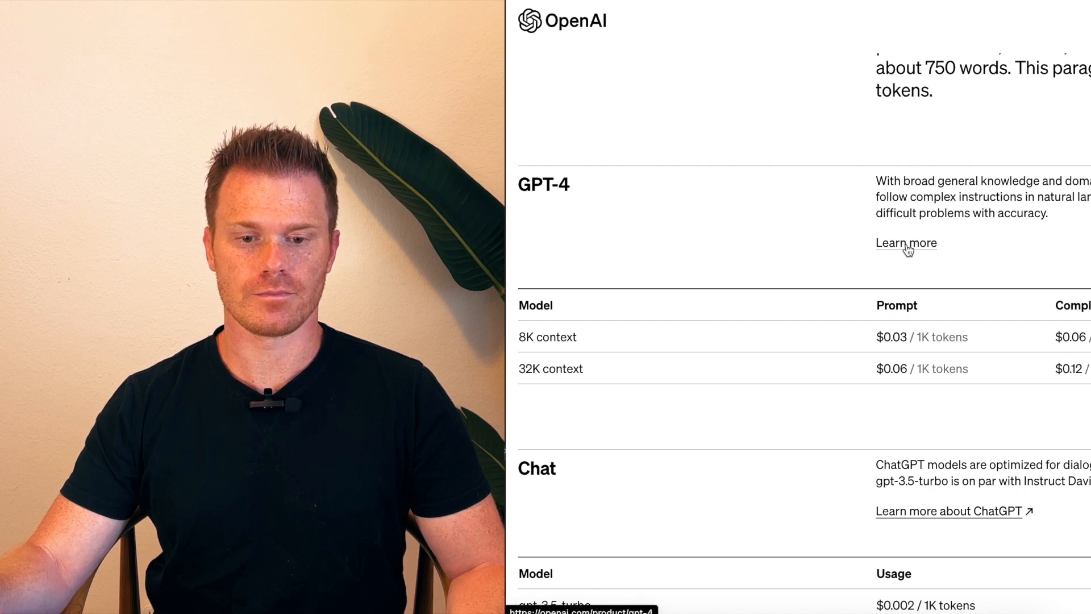
{"action": "left_click", "coordinate": [905, 243]}
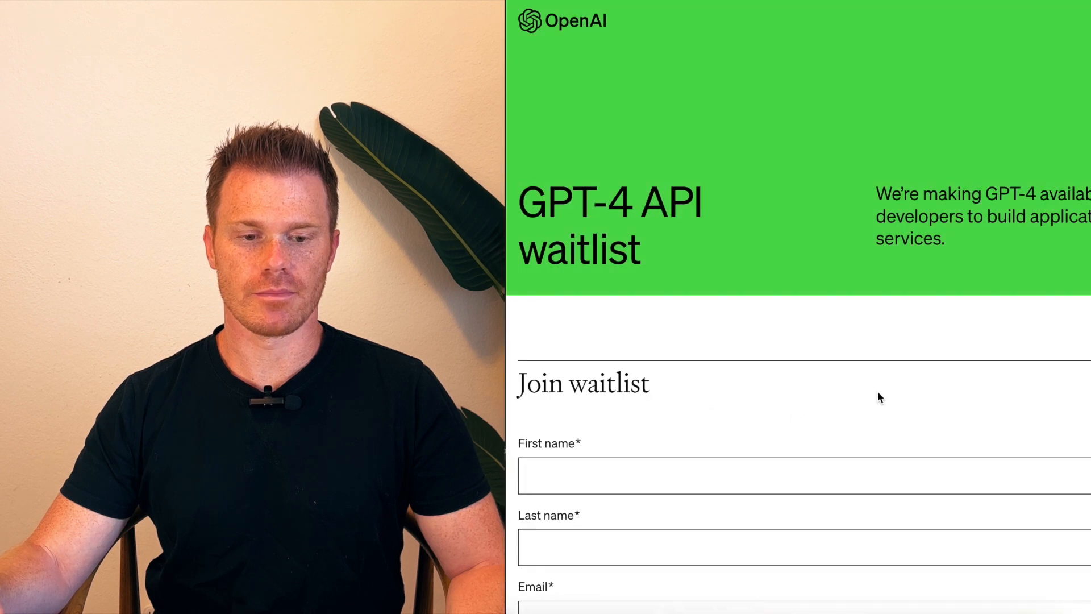
{"action": "scroll", "scroll_direction": "down", "scroll_amount": 3}
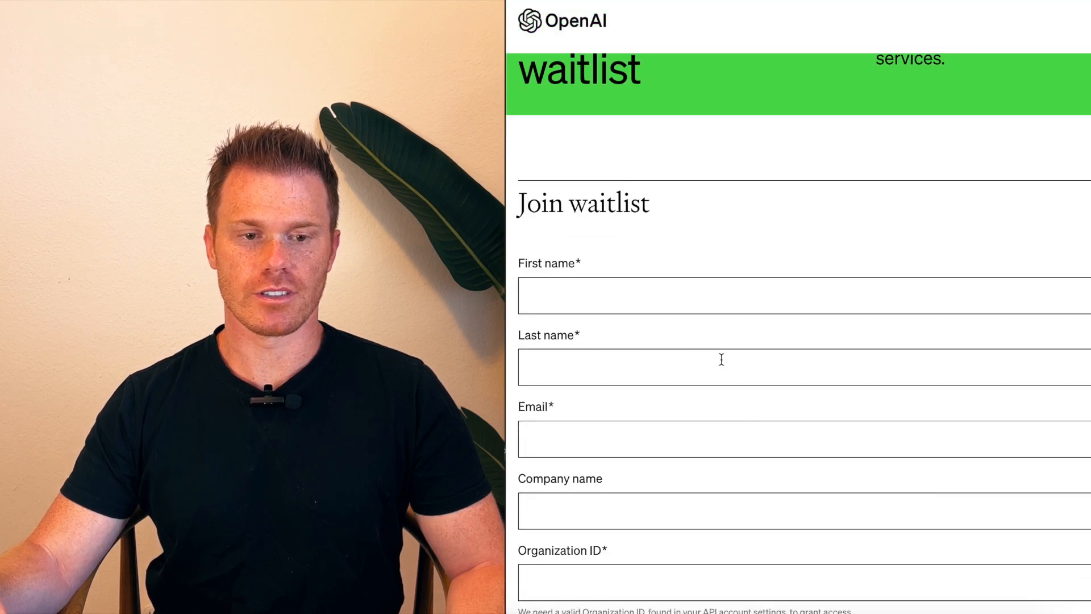
{"action": "scroll", "scroll_direction": "down", "scroll_amount": 3}
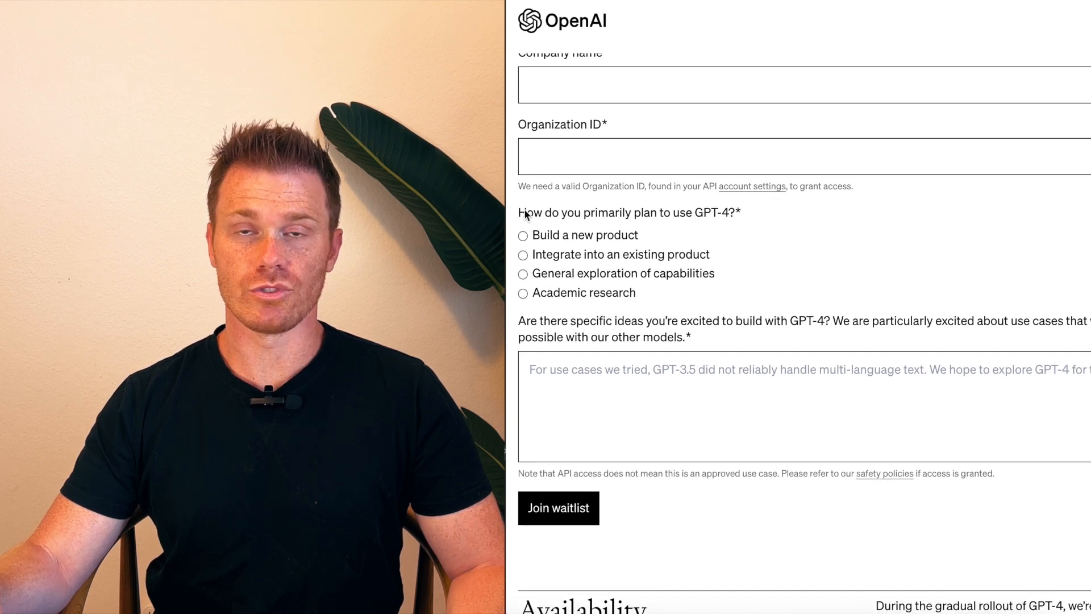
{"action": "mouse_move", "coordinate": [703, 226]}
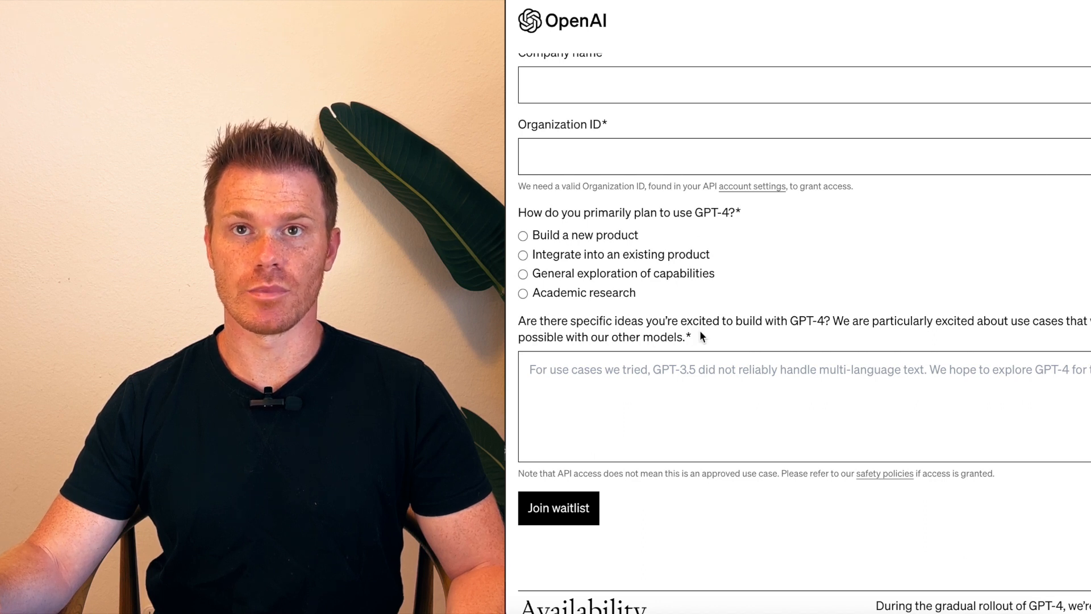
{"action": "mouse_move", "coordinate": [827, 336]}
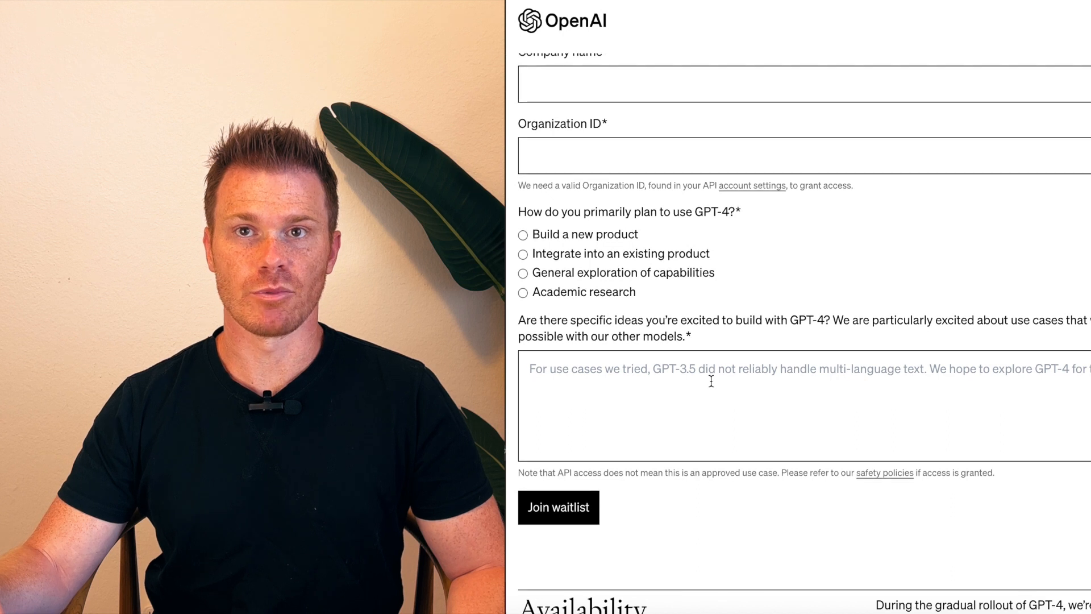
{"action": "scroll", "scroll_direction": "down", "scroll_amount": 3}
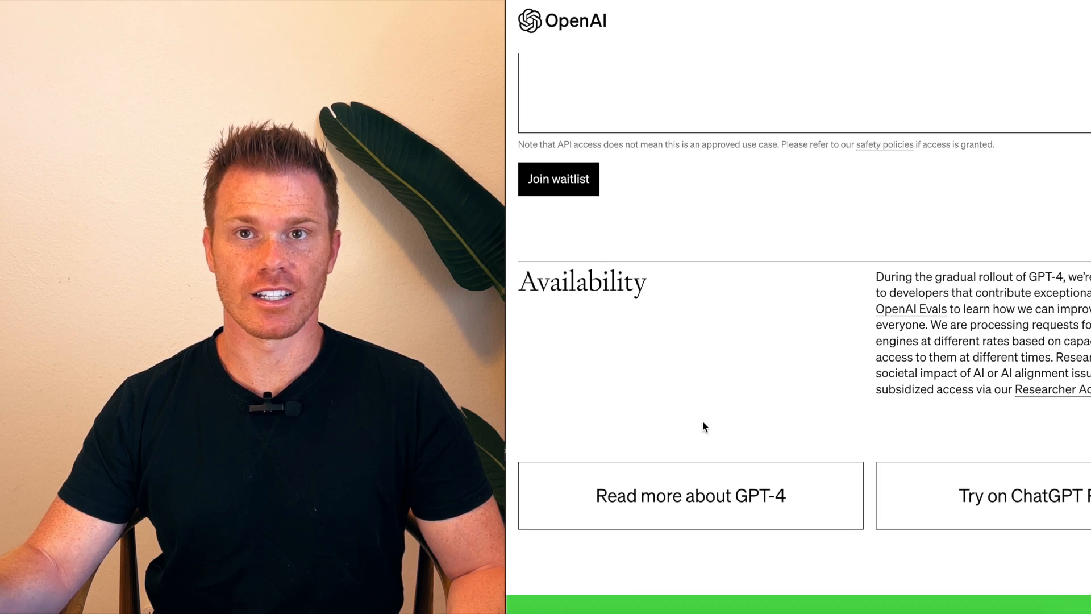
{"action": "left_click", "coordinate": [558, 179]}
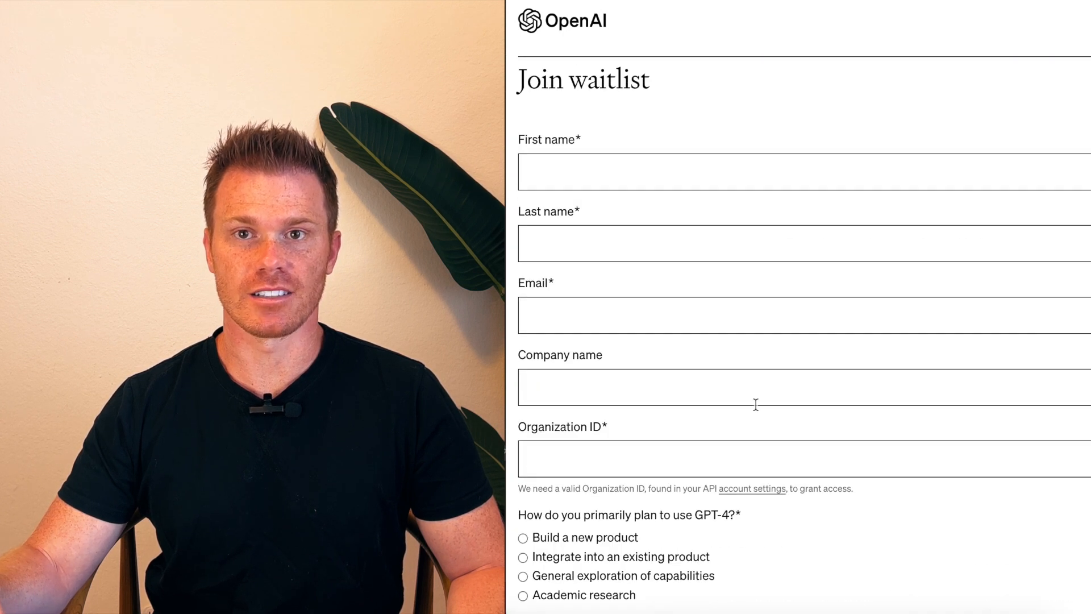